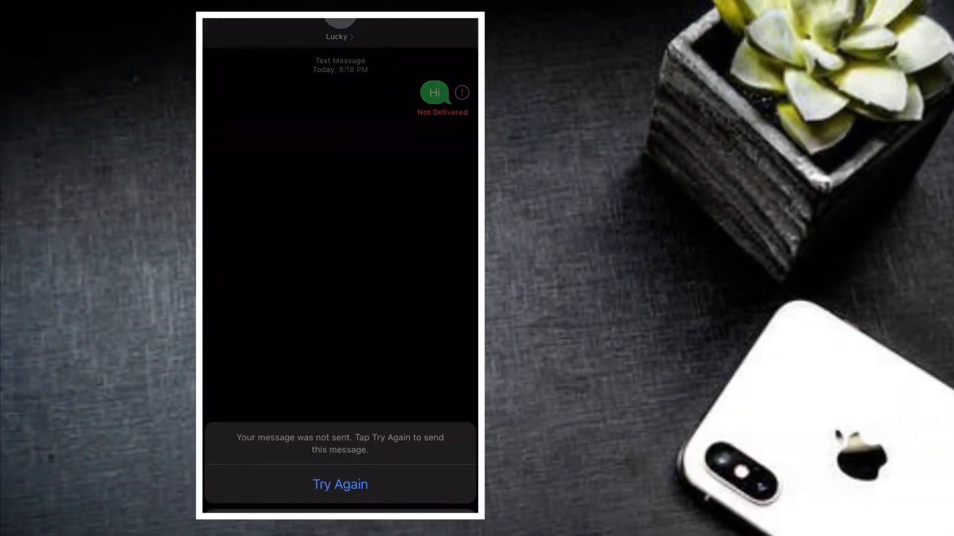
Go from Settings into your Apple ID and then into the iCloud settings.
{"action": "left_click", "coordinate": [364, 321]}
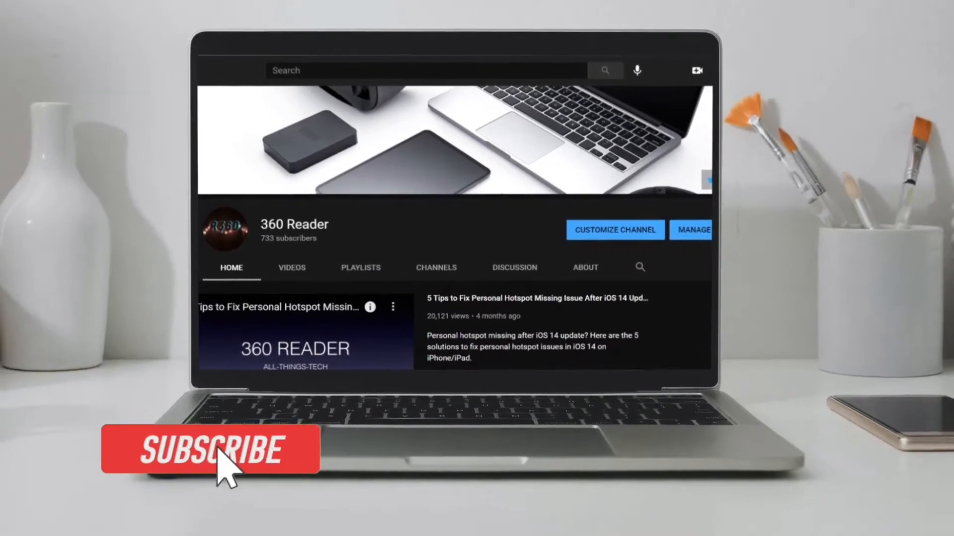
{"action": "left_click", "coordinate": [210, 449]}
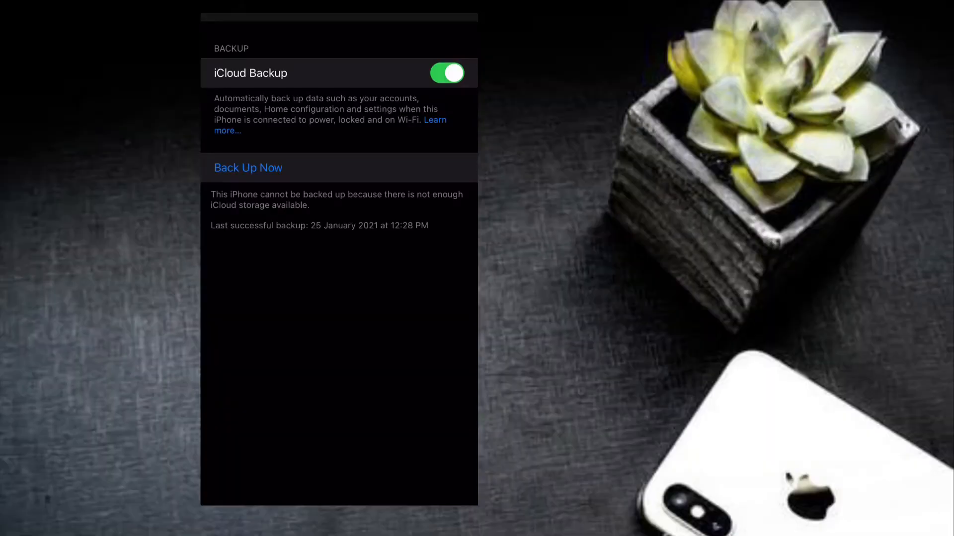
{"action": "left_click", "coordinate": [447, 73]}
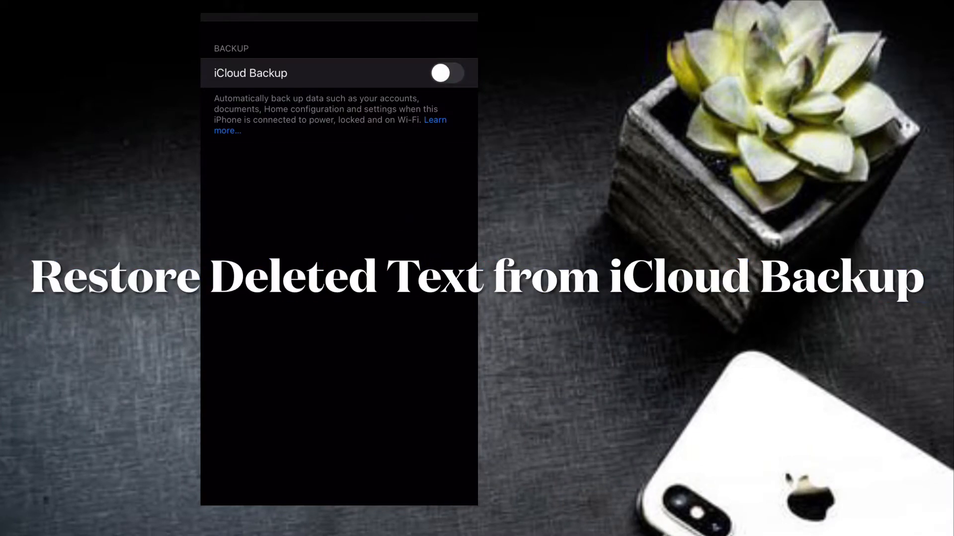
{"action": "left_click", "coordinate": [447, 72]}
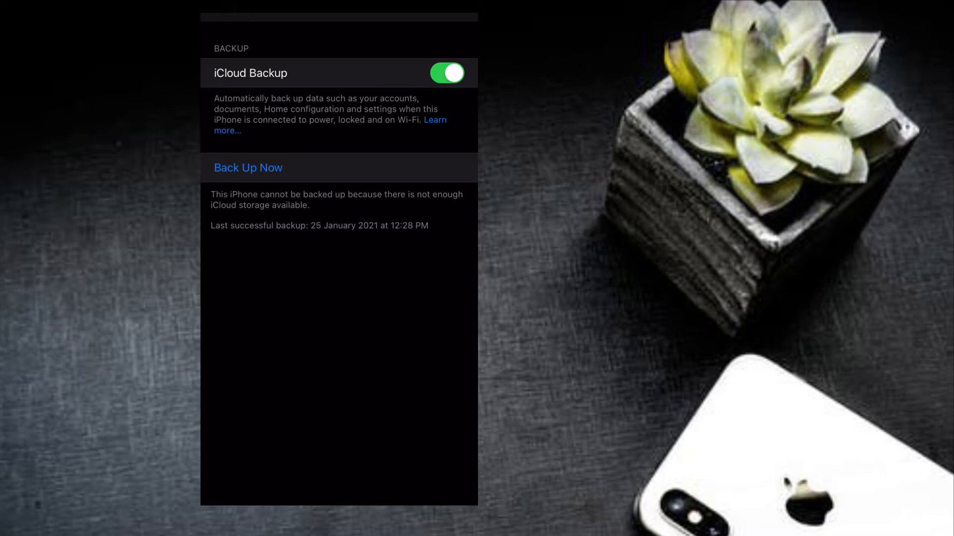
{"action": "left_click", "coordinate": [247, 167]}
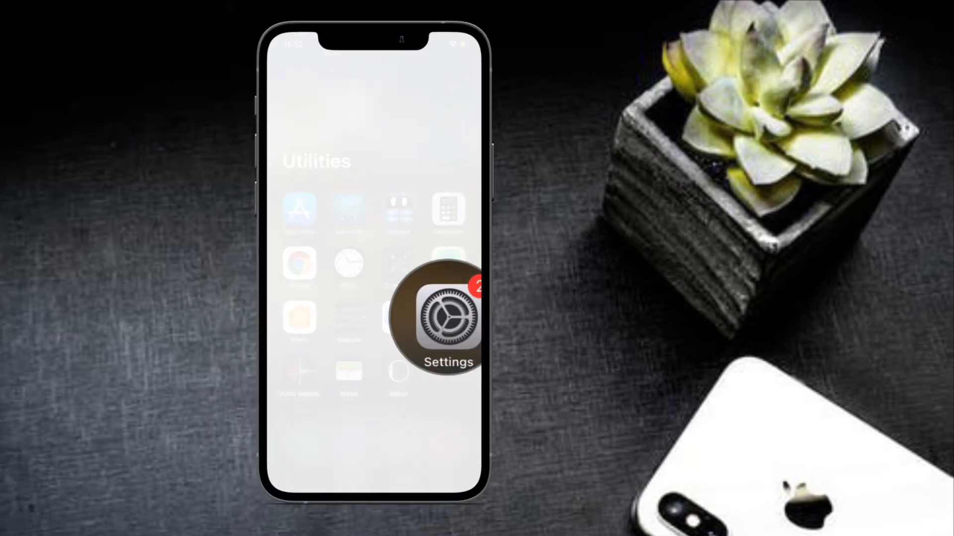
Enter Manage Storage, reach the Backups entry in iCloud Storage, and return to Settings.
{"action": "left_click", "coordinate": [449, 318]}
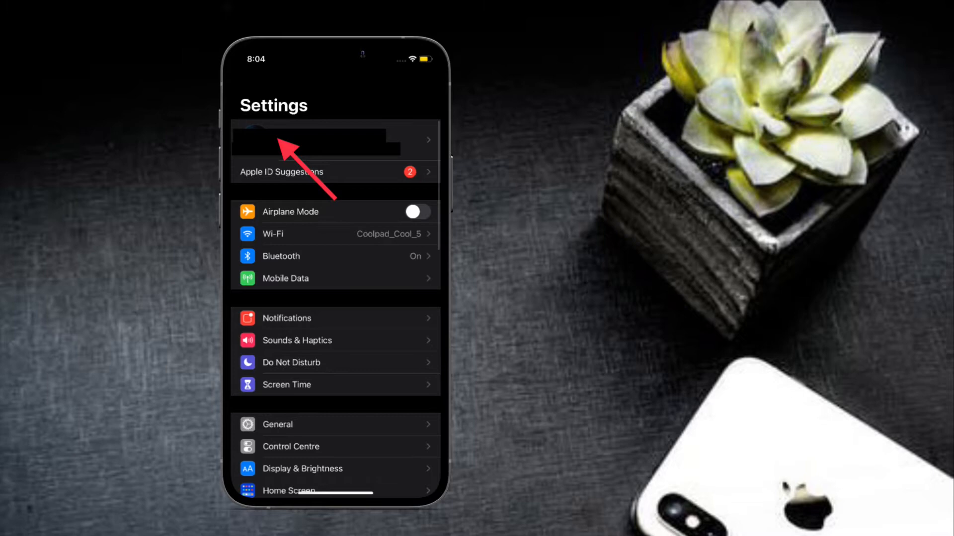
{"action": "left_click", "coordinate": [313, 140]}
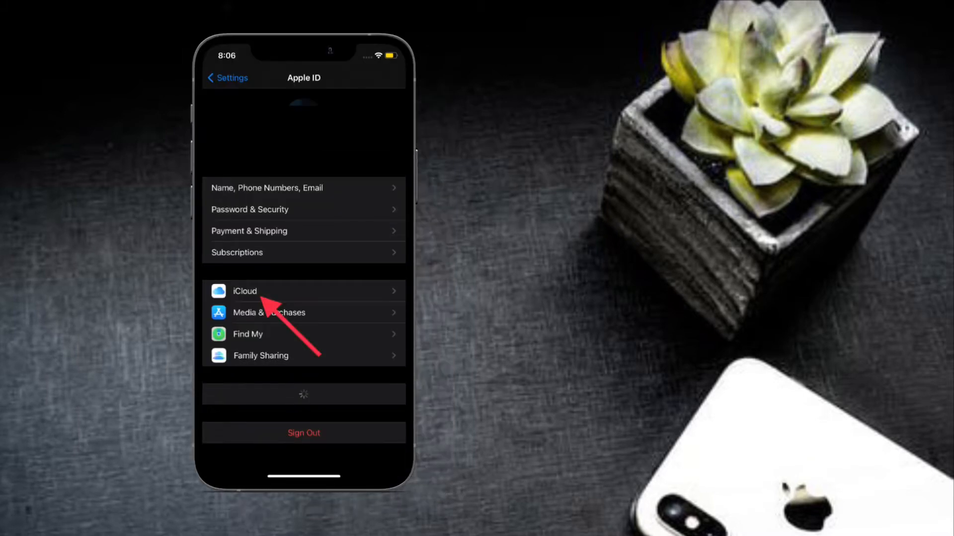
{"action": "left_click", "coordinate": [244, 291]}
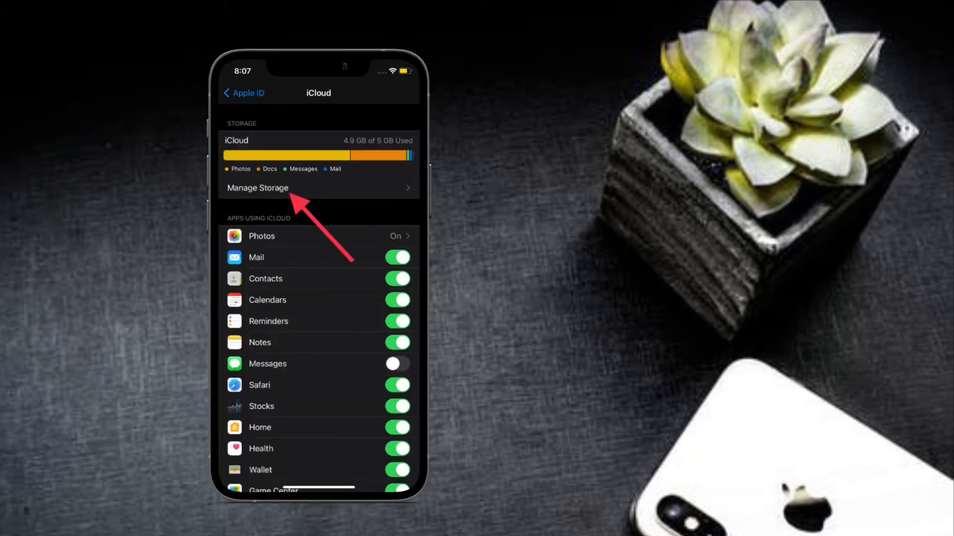
{"action": "left_click", "coordinate": [257, 188]}
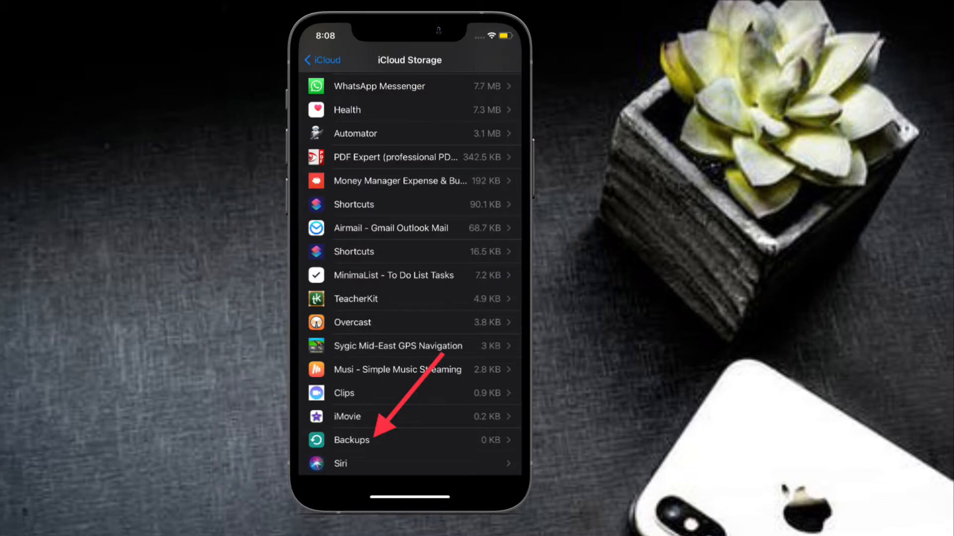
{"action": "left_click", "coordinate": [351, 440]}
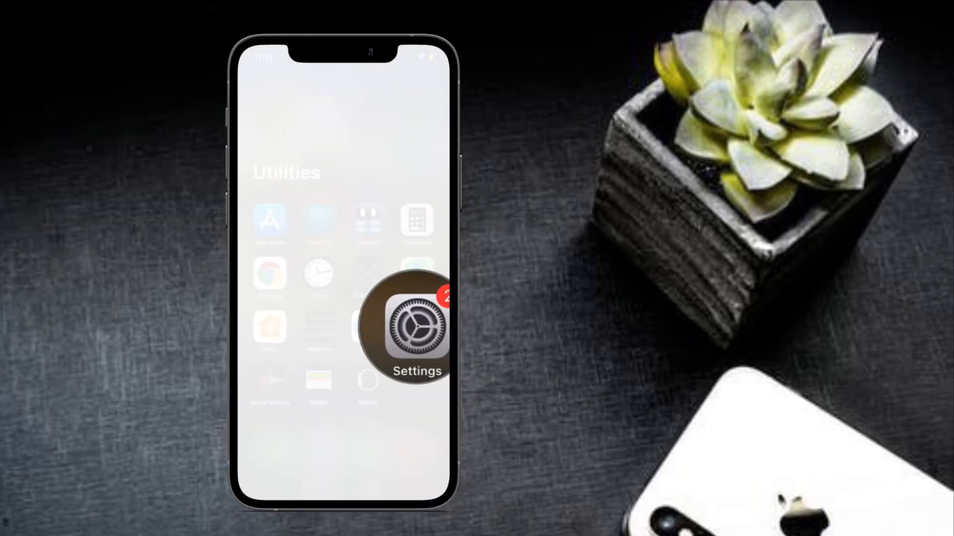
{"action": "left_click", "coordinate": [417, 329]}
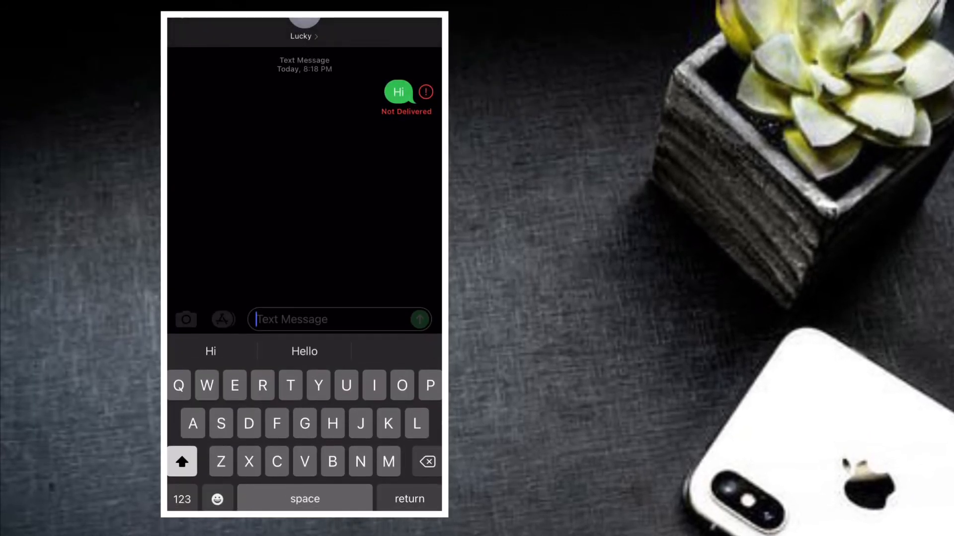
Switch the Messages conversation keyboard to the emoji keyboard.
{"action": "left_click", "coordinate": [216, 499]}
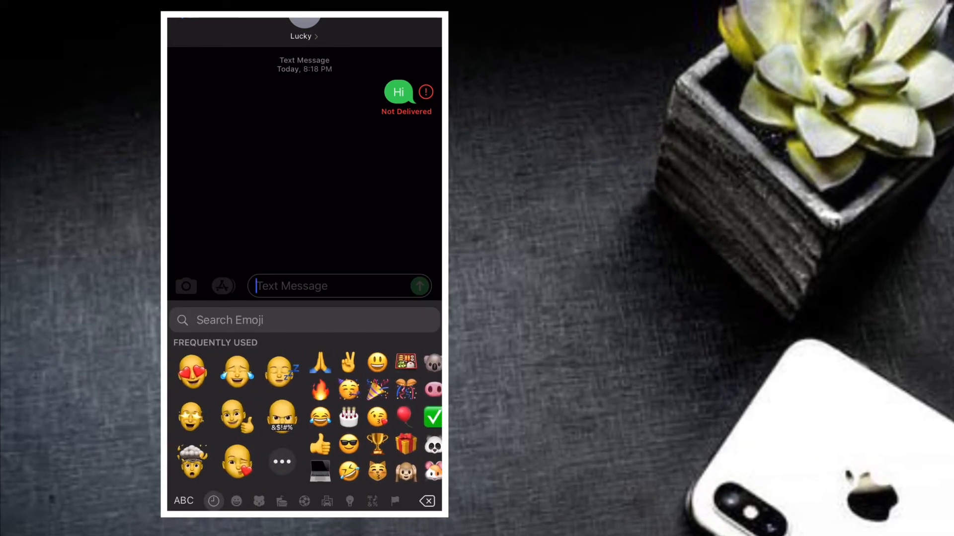
{"action": "left_click", "coordinate": [222, 287]}
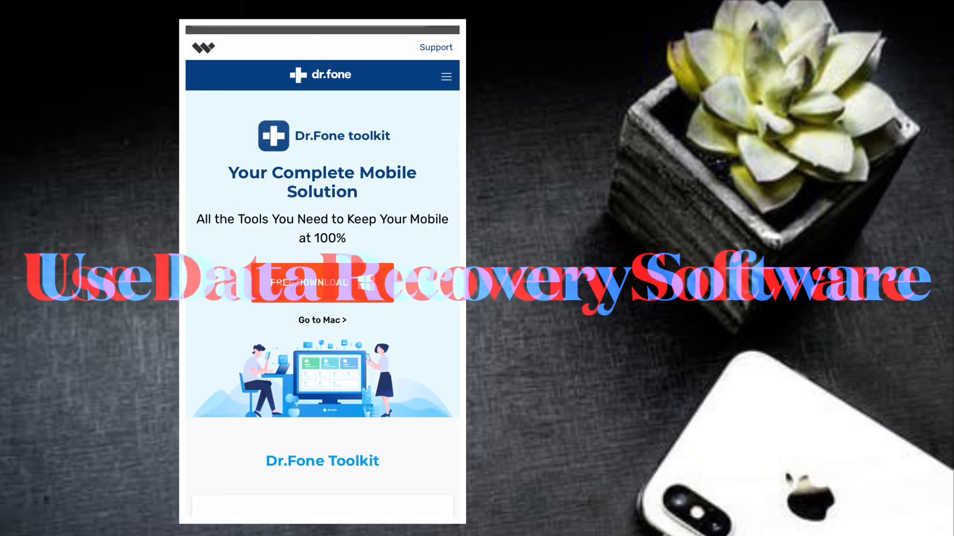
Scroll down the Dr.Fone toolkit page through the Recover, WhatsApp Transfer, Unlock, Transfer, Repair and Switch cards.
{"action": "scroll", "scroll_direction": "down", "scroll_amount": 3}
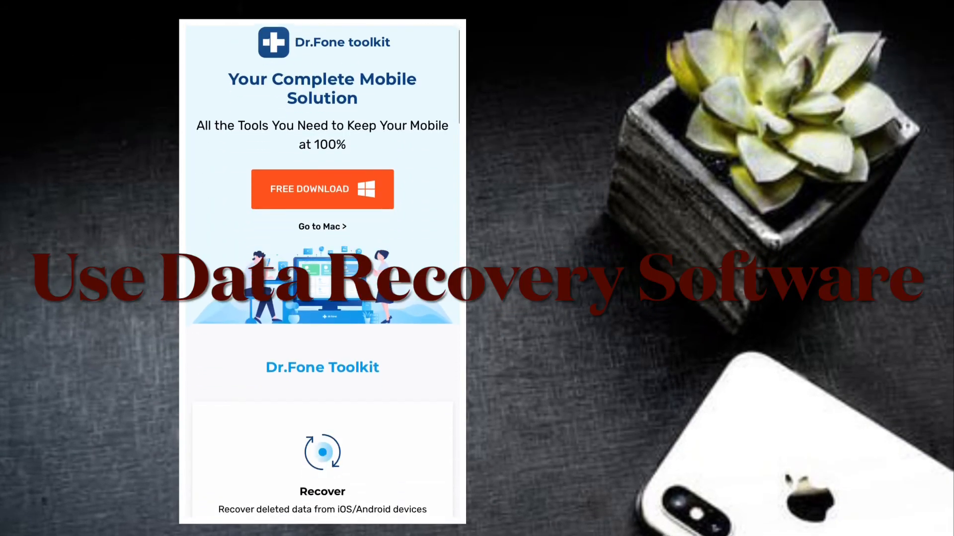
{"action": "scroll", "scroll_direction": "down", "scroll_amount": 3}
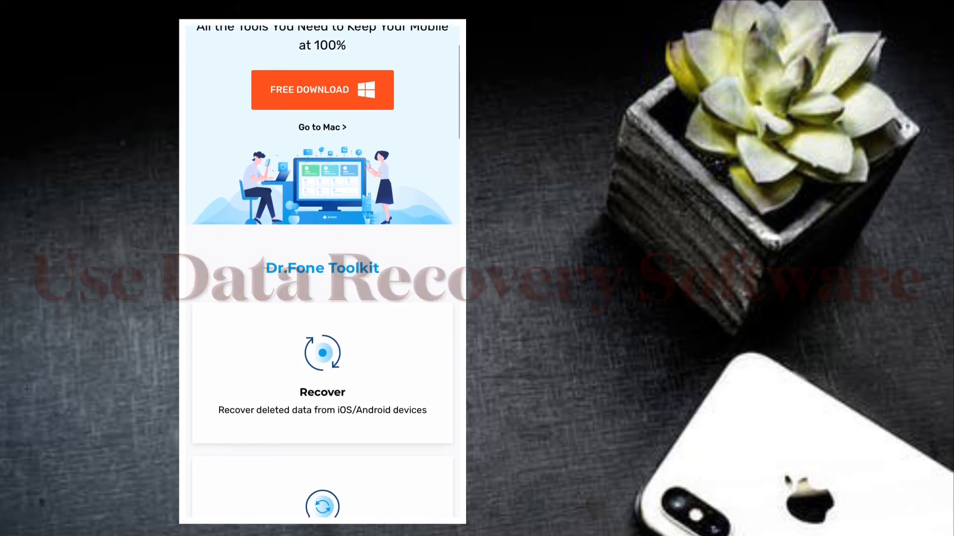
{"action": "scroll", "scroll_direction": "down", "scroll_amount": 3}
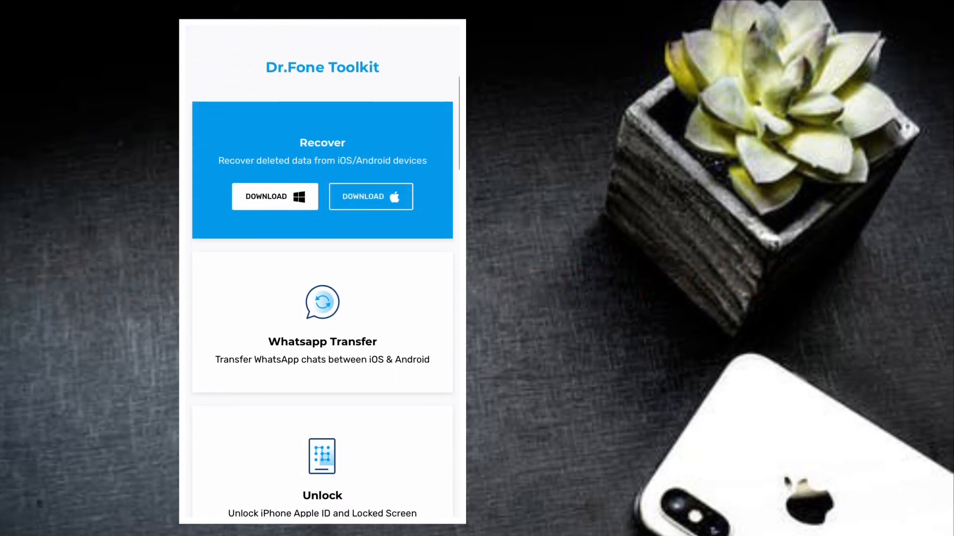
{"action": "scroll", "scroll_direction": "down", "scroll_amount": 3}
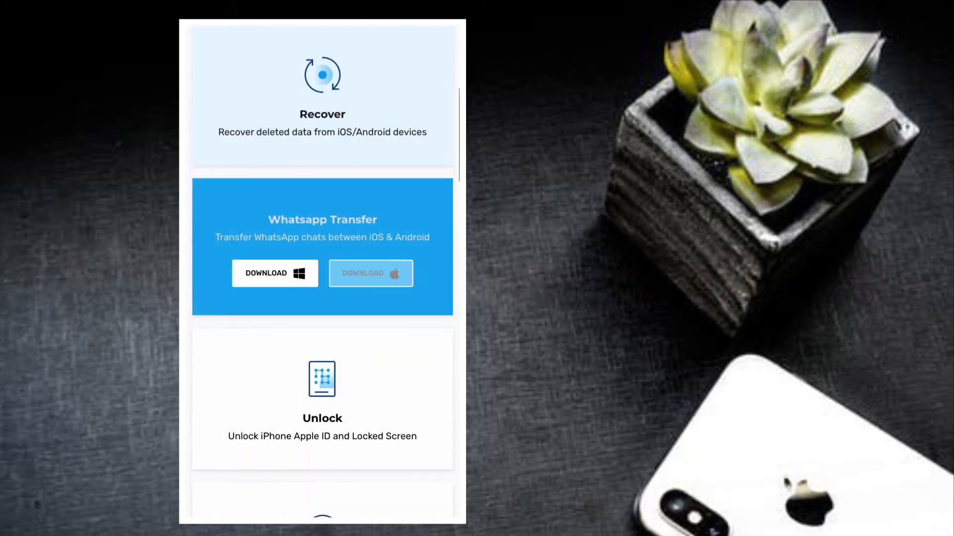
{"action": "scroll", "scroll_direction": "down", "scroll_amount": 3}
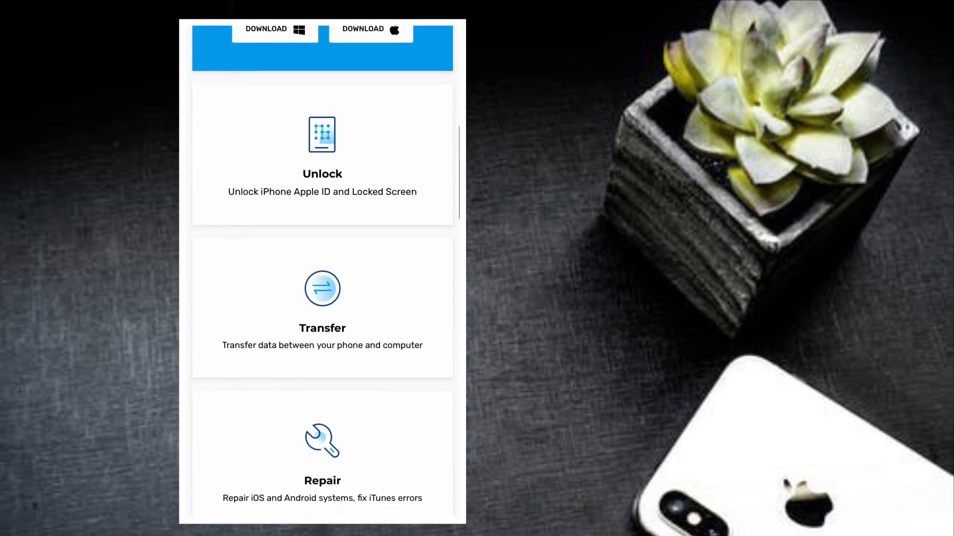
{"action": "scroll", "scroll_direction": "down", "scroll_amount": 3}
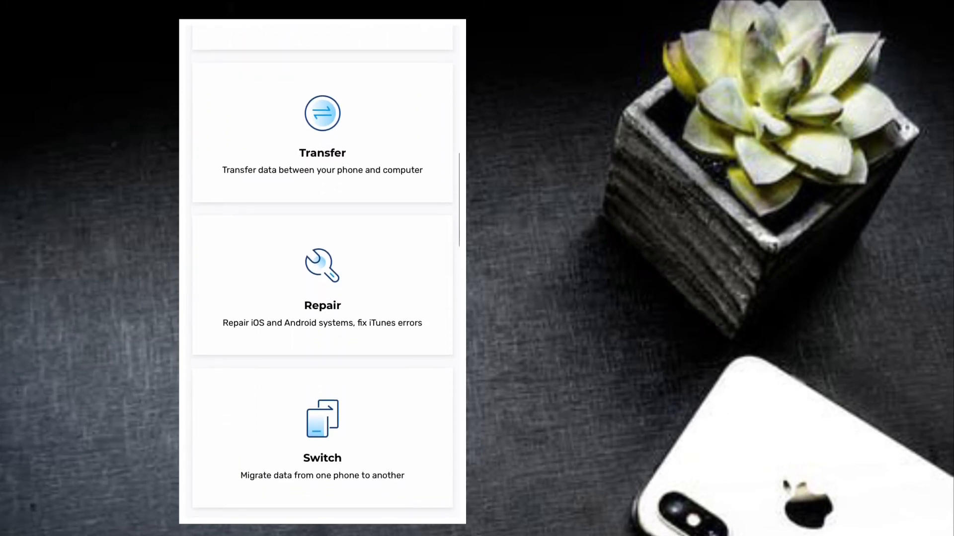
{"action": "scroll", "scroll_direction": "down", "scroll_amount": 3}
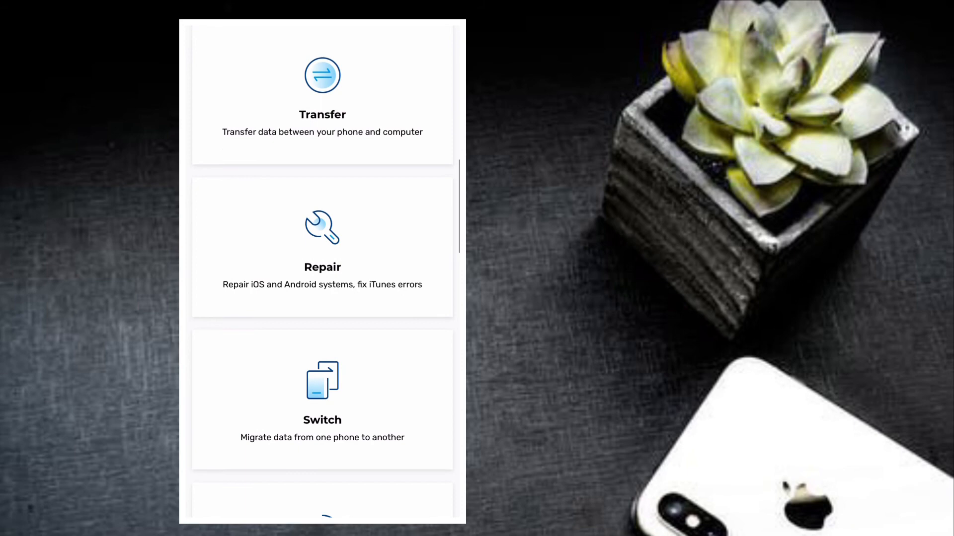
{"action": "scroll", "scroll_direction": "down", "scroll_amount": 3}
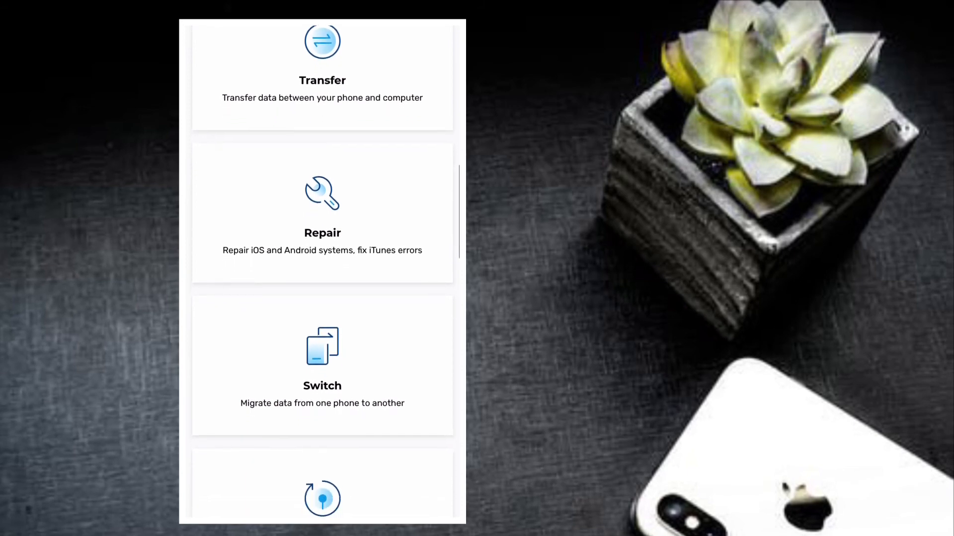
{"action": "scroll", "scroll_direction": "down", "scroll_amount": 3}
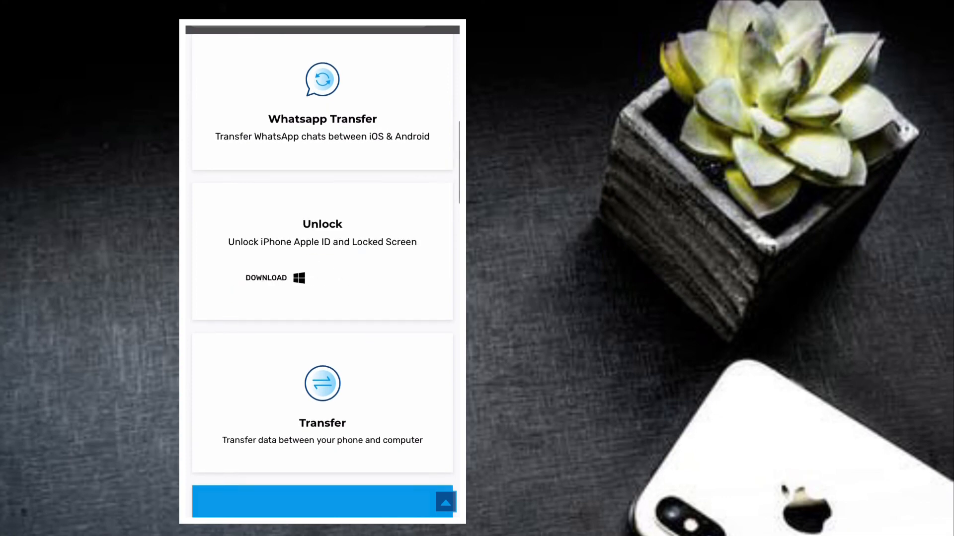
{"action": "scroll", "scroll_direction": "down", "scroll_amount": 3}
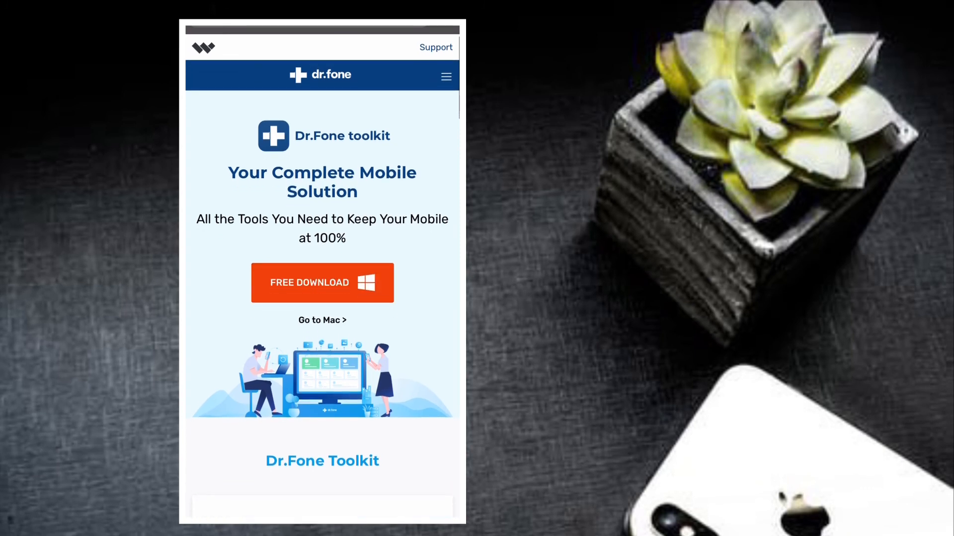
Scroll back toward the page header and down again to the Recover, WhatsApp Transfer and Unlock cards.
{"action": "scroll", "scroll_direction": "down", "scroll_amount": 3}
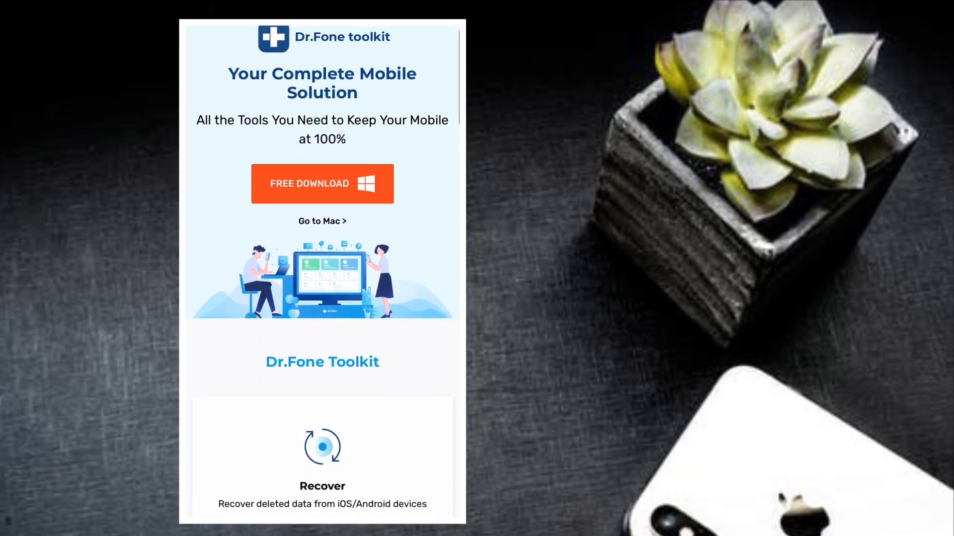
{"action": "scroll", "scroll_direction": "down", "scroll_amount": 3}
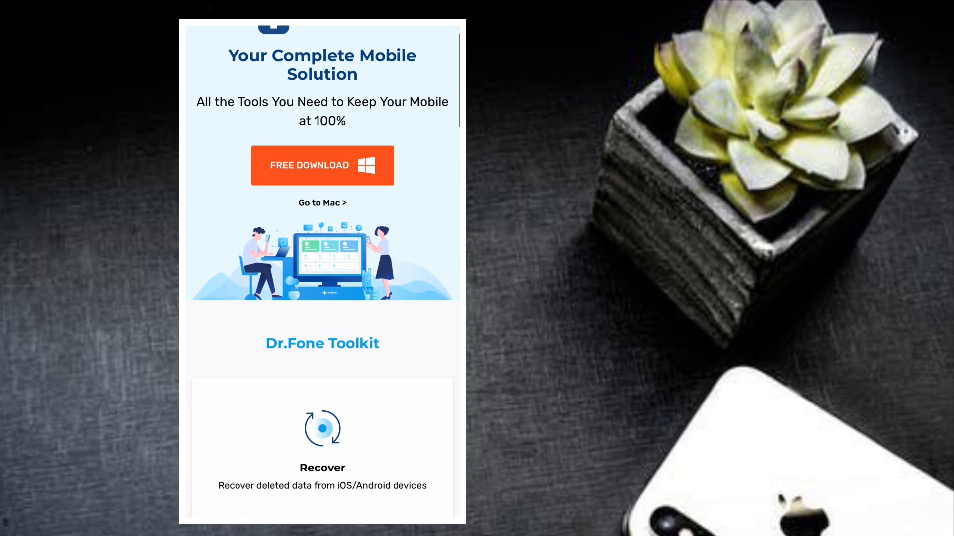
{"action": "scroll", "scroll_direction": "up", "scroll_amount": 3}
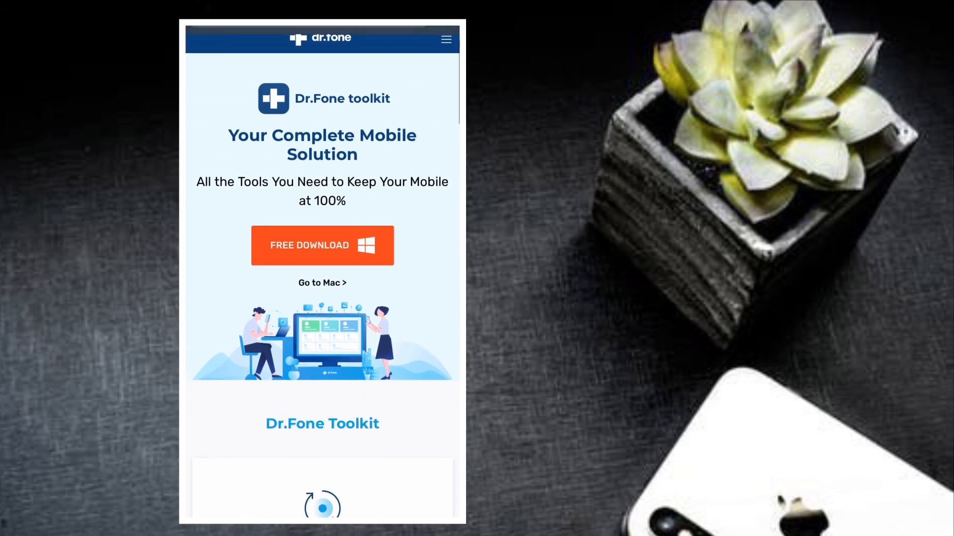
{"action": "scroll", "scroll_direction": "down", "scroll_amount": 3}
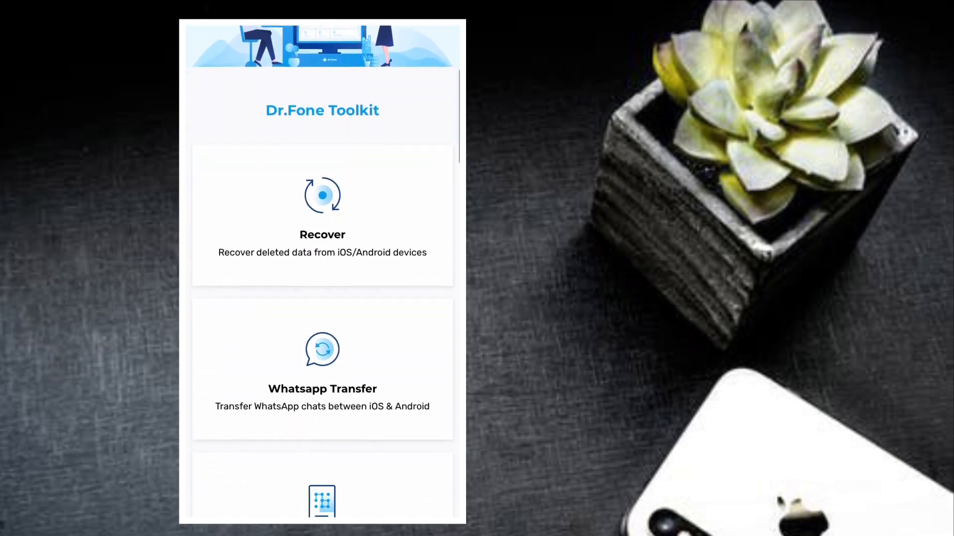
{"action": "scroll", "scroll_direction": "down", "scroll_amount": 3}
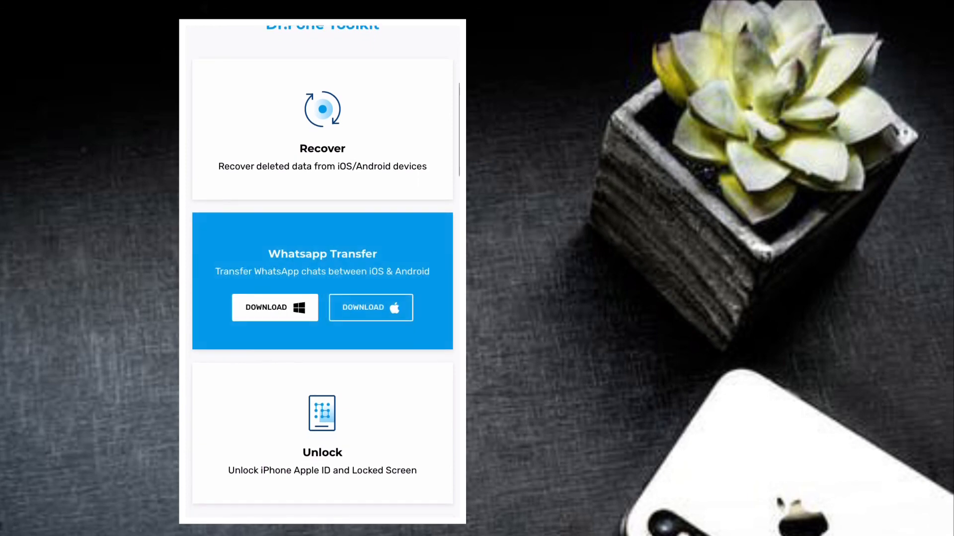
{"action": "scroll", "scroll_direction": "down", "scroll_amount": 3}
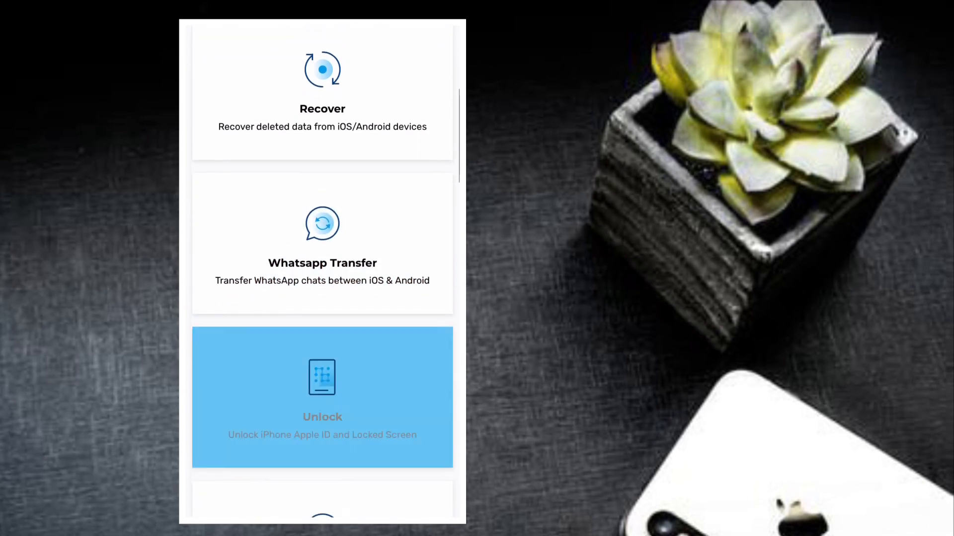